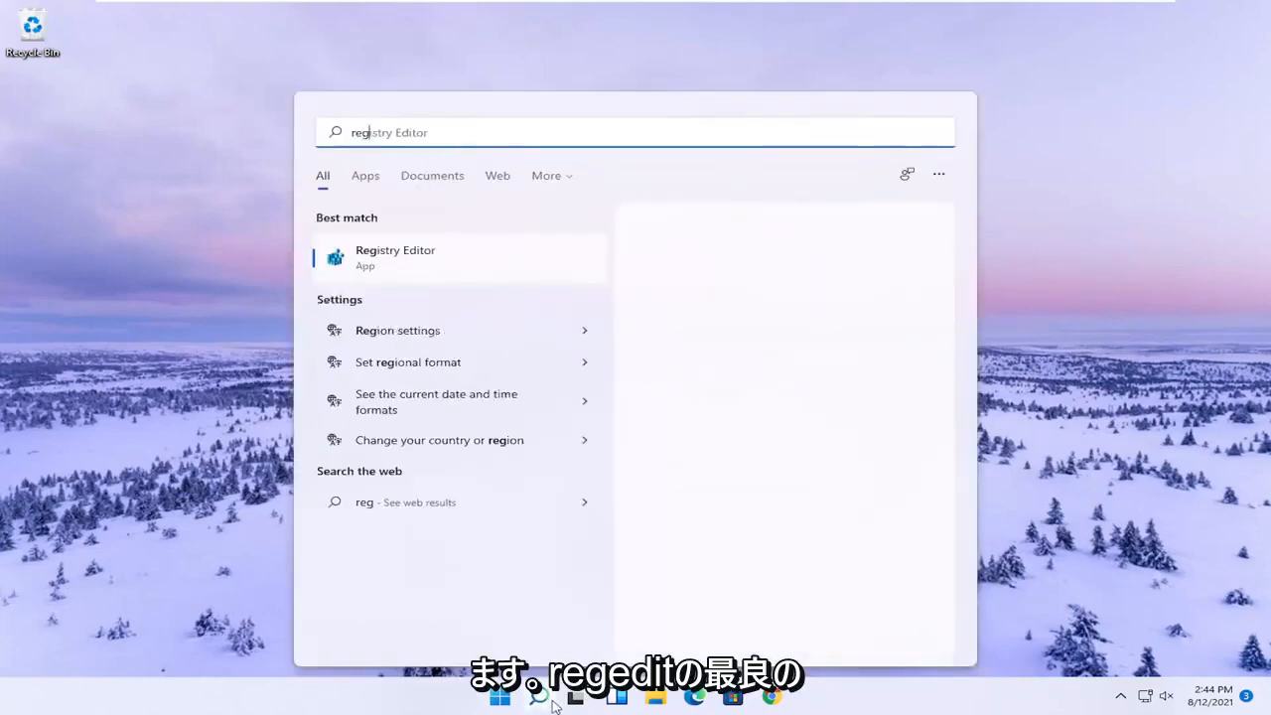
# Launch Registry Editor from Start search 'regedit' as administrator and approve the UAC prompt
pyautogui.write('regedit')
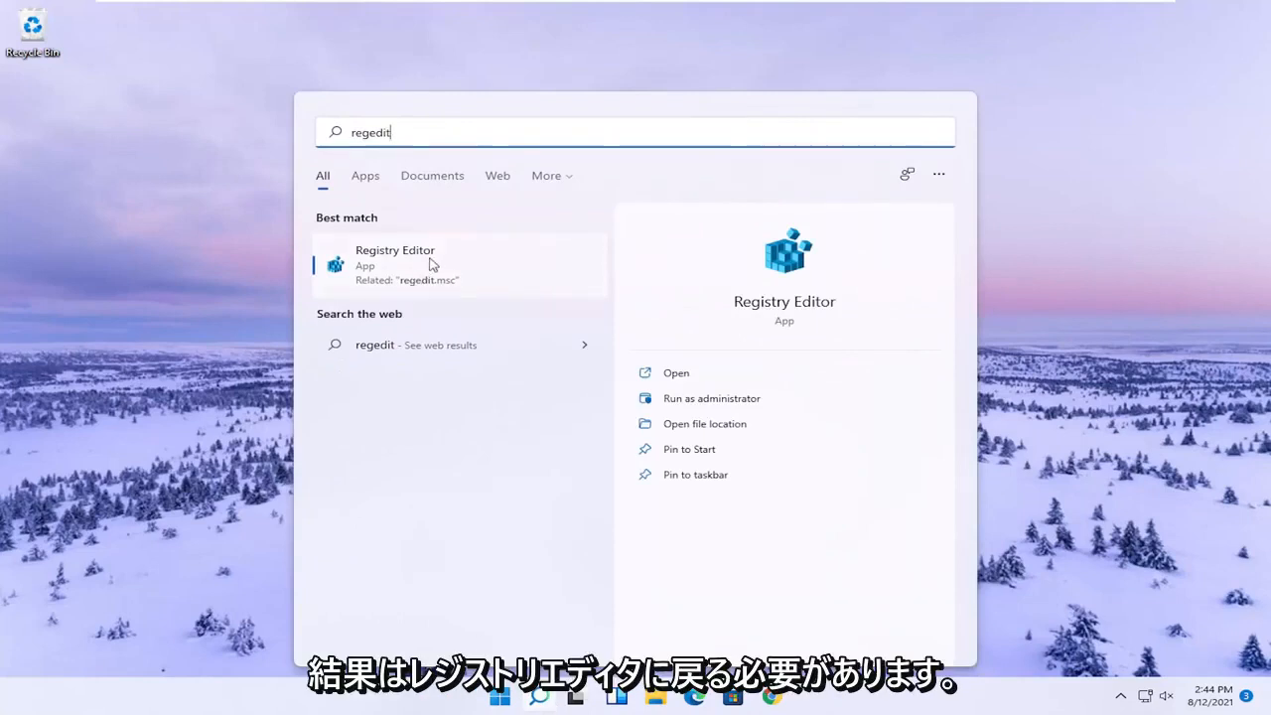
pyautogui.rightClick(427, 265)
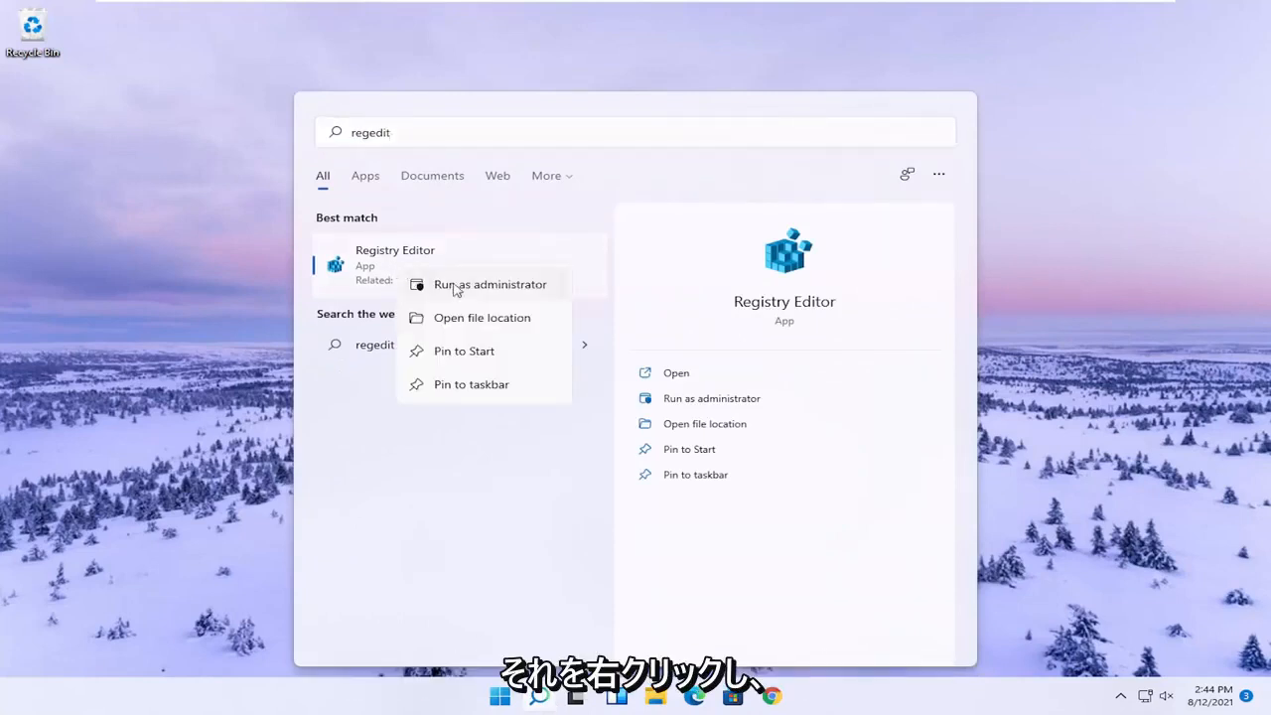
pyautogui.click(488, 284)
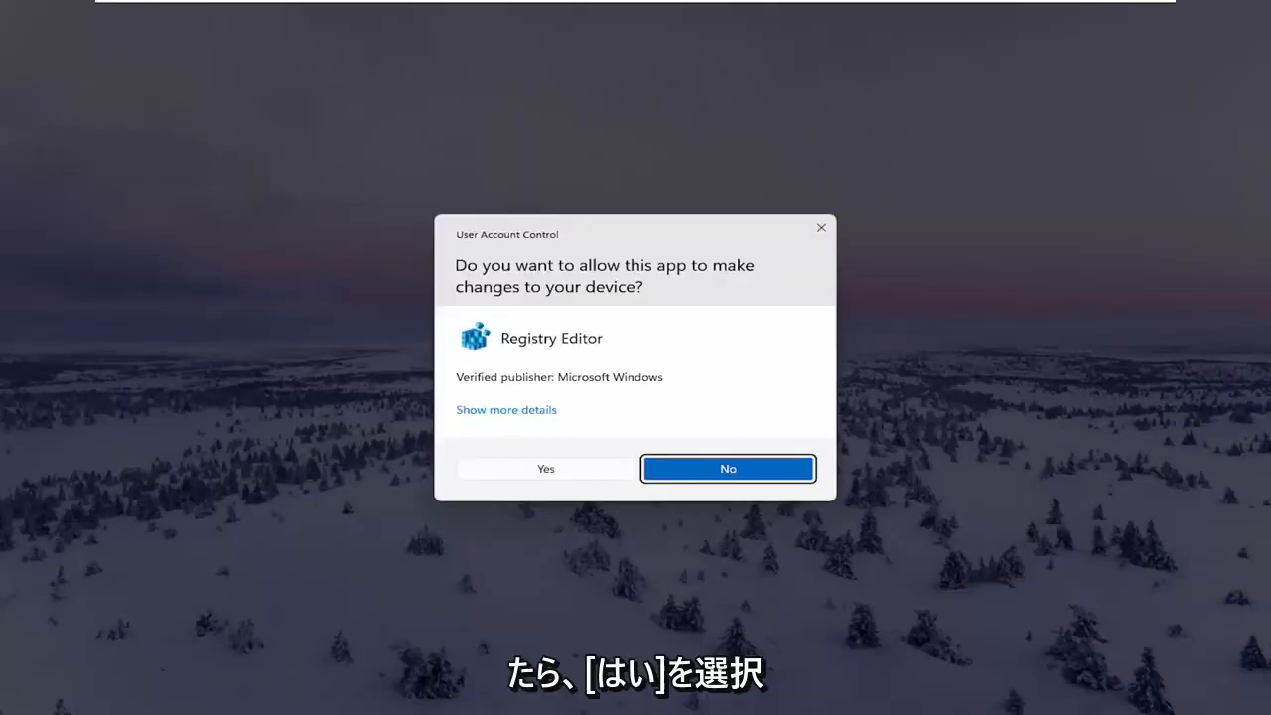
pyautogui.click(544, 469)
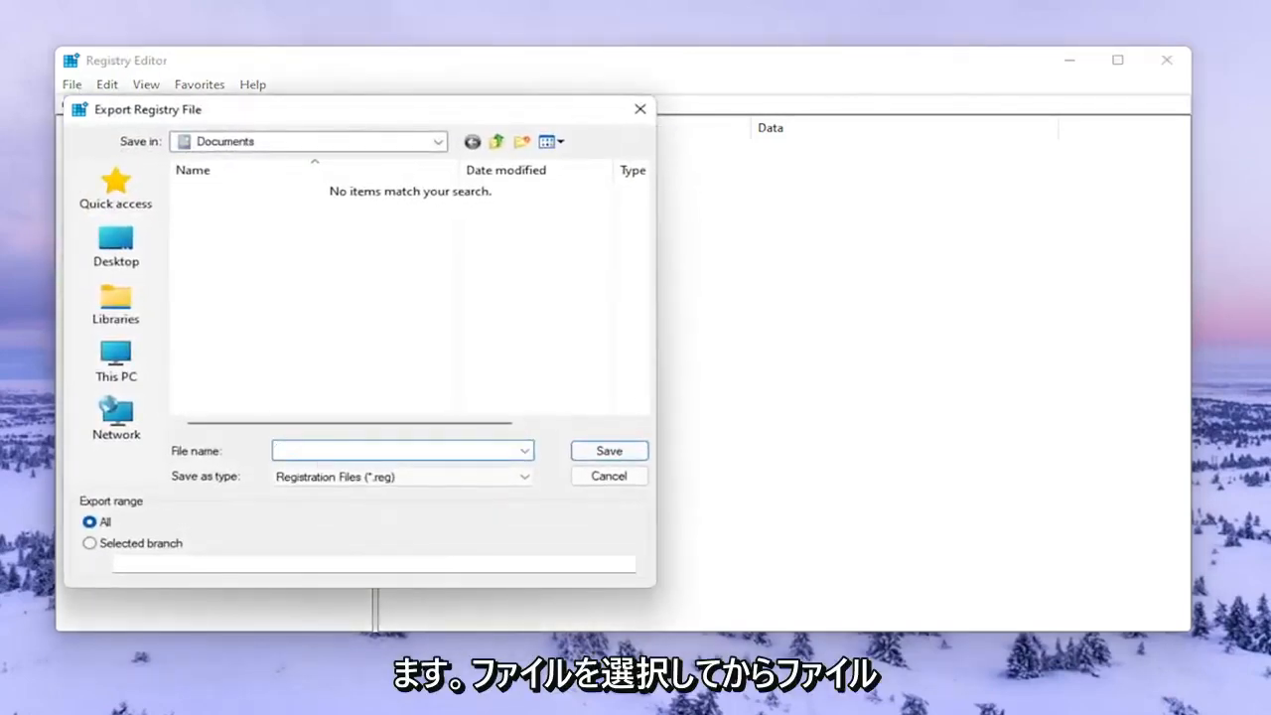
pyautogui.click(397, 449)
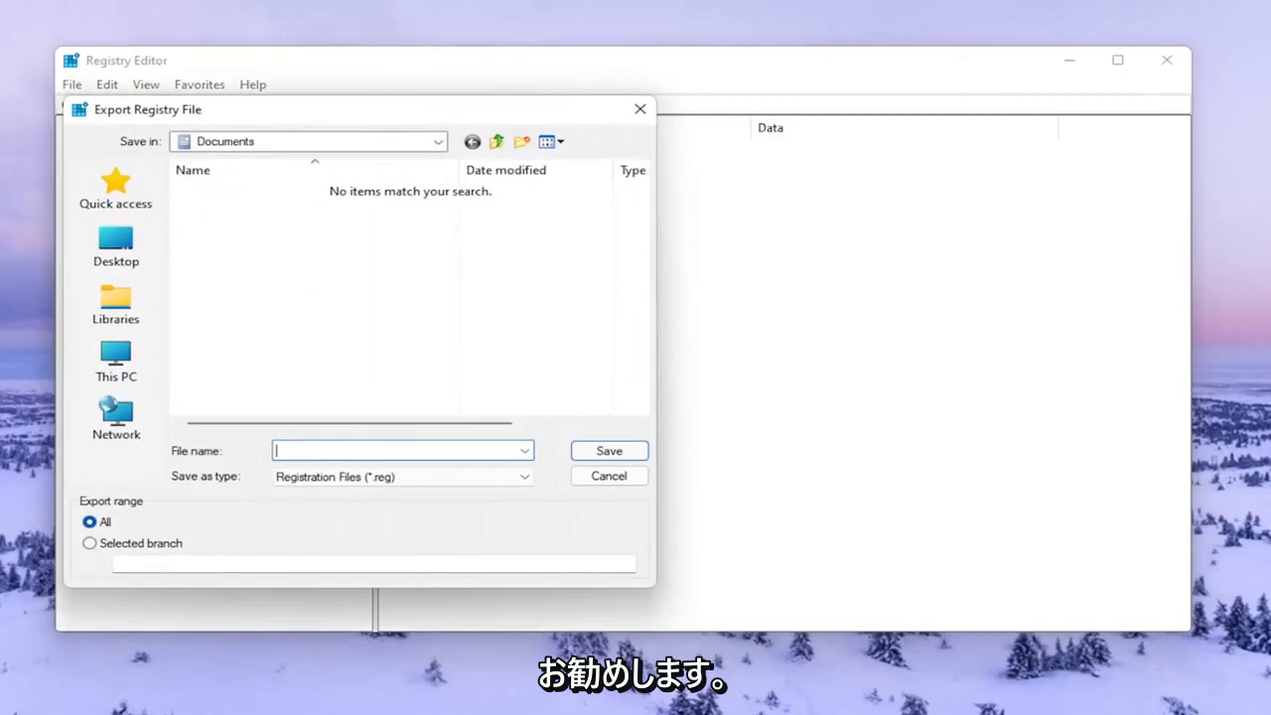
pyautogui.moveTo(137, 500)
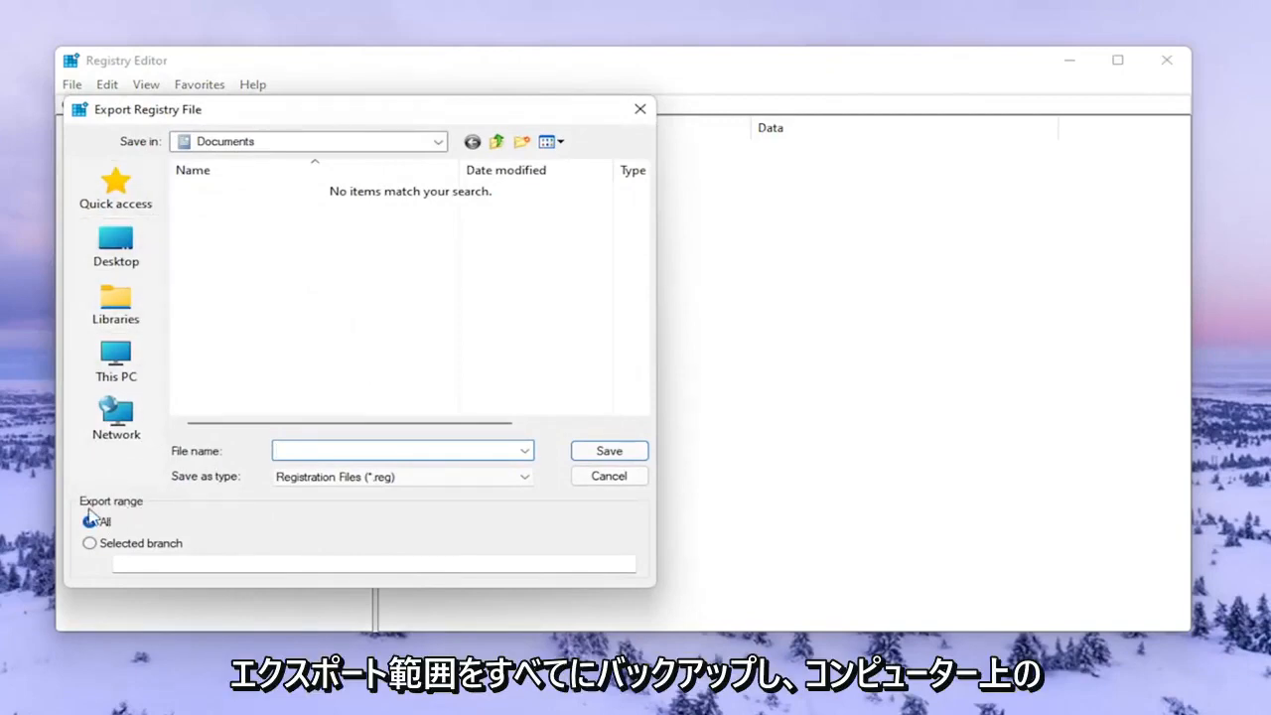
pyautogui.click(90, 520)
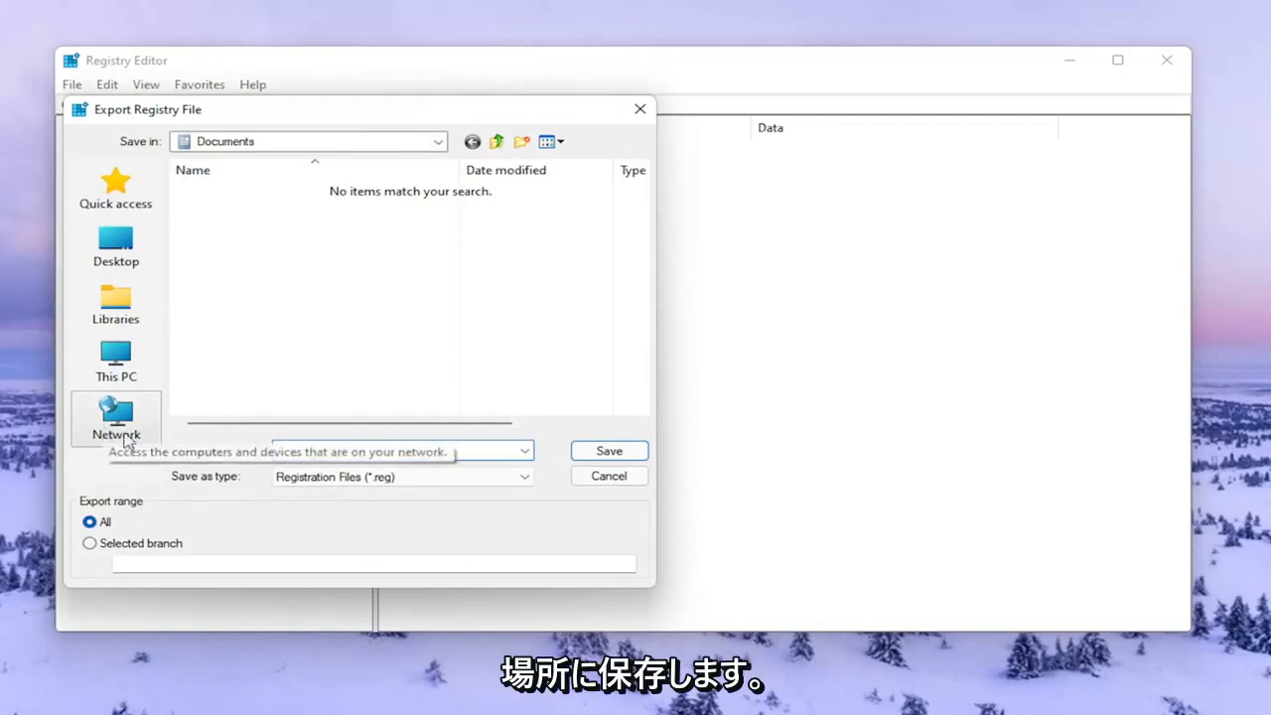
pyautogui.click(608, 476)
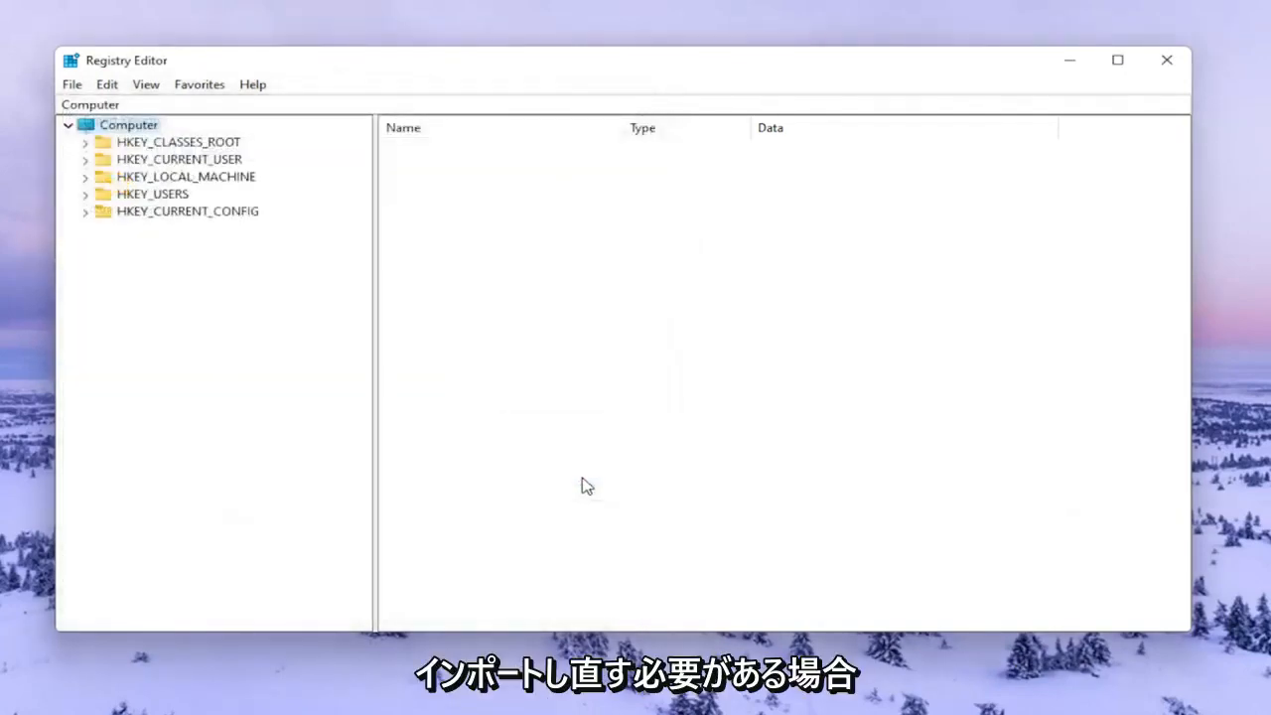
pyautogui.moveTo(72, 90)
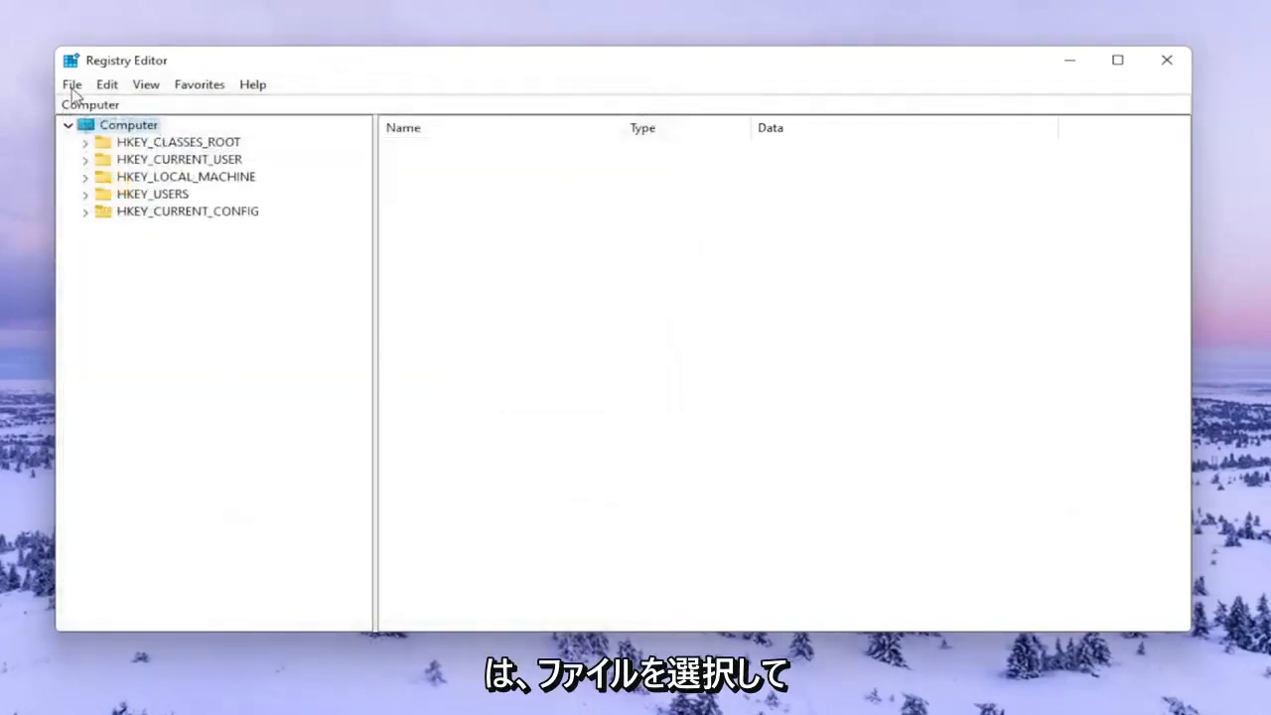
pyautogui.click(72, 84)
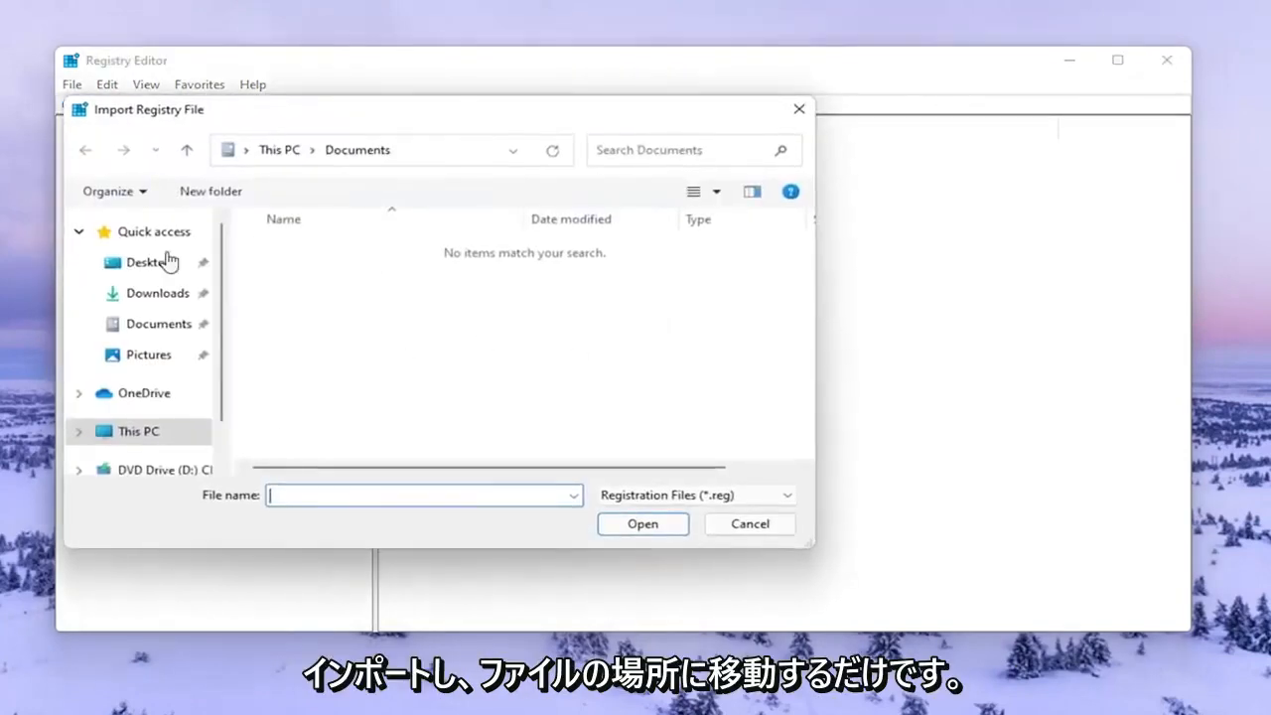
pyautogui.click(749, 524)
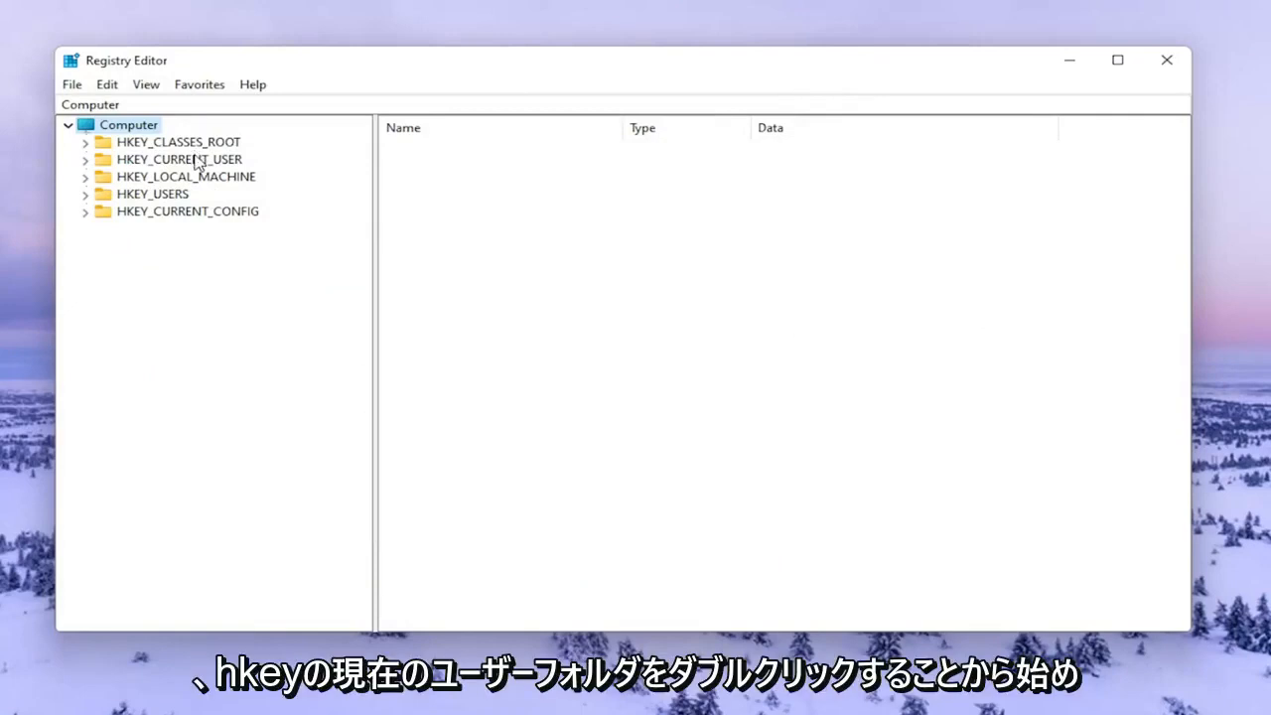
# Expand HKEY_CURRENT_USER\Software\Classes and reach the Local Settings key
pyautogui.doubleClick(179, 159)
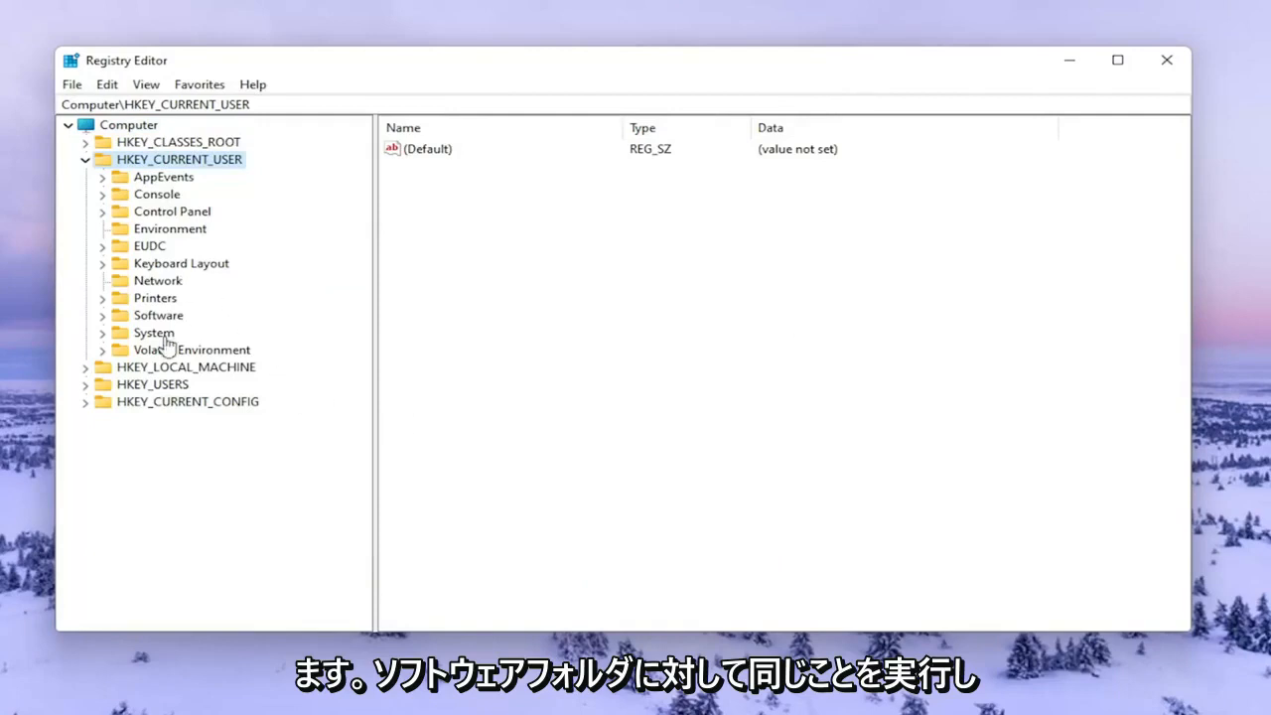
pyautogui.click(159, 314)
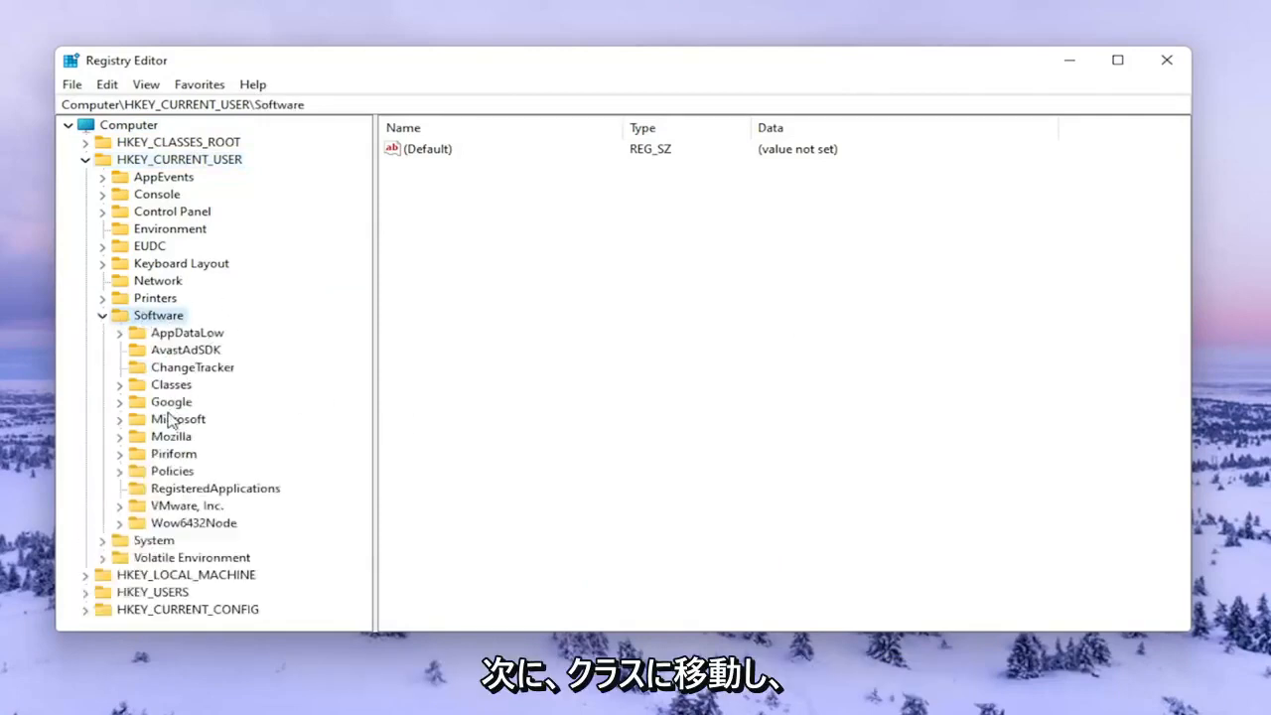
pyautogui.click(171, 386)
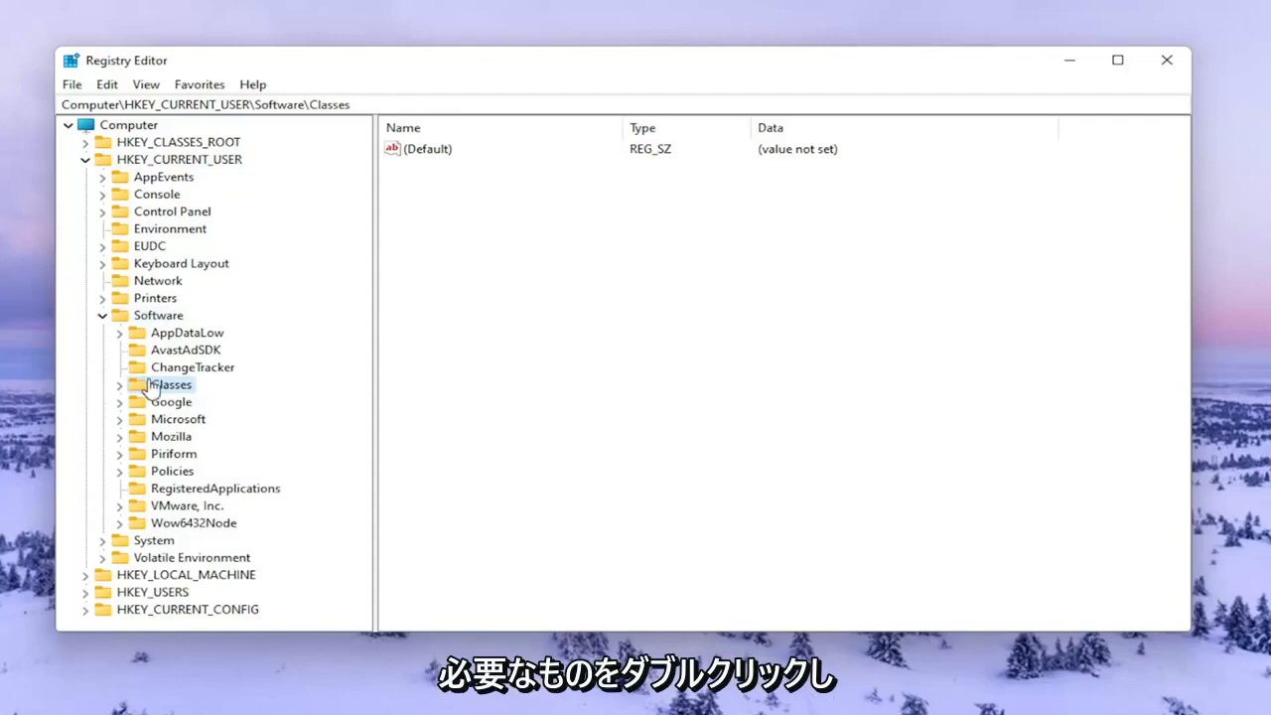
pyautogui.doubleClick(171, 386)
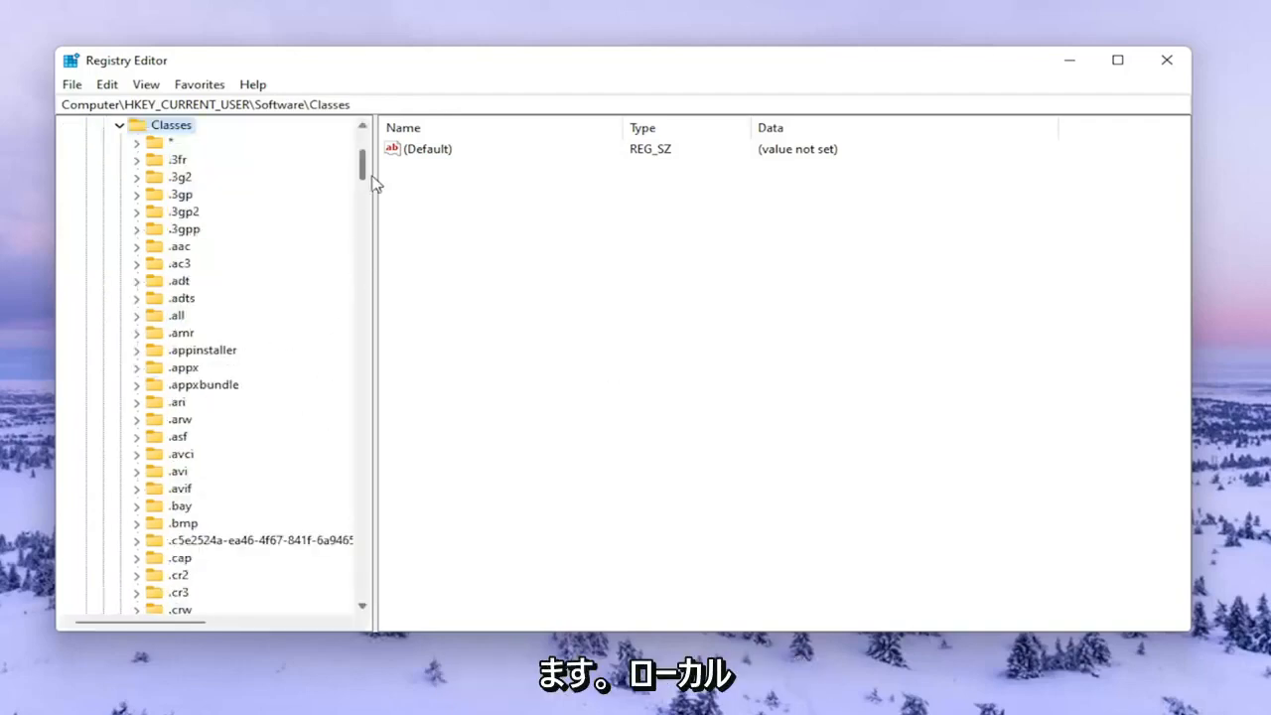
pyautogui.scroll(-3)
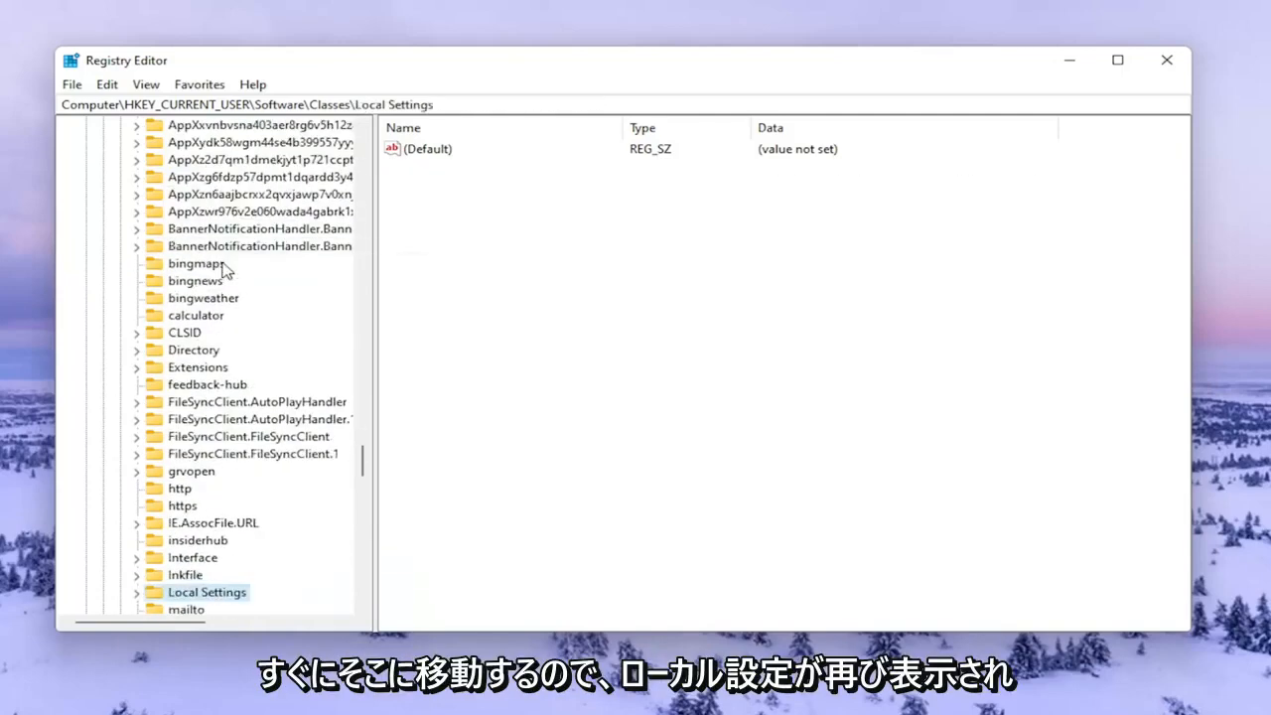
pyautogui.scroll(-3)
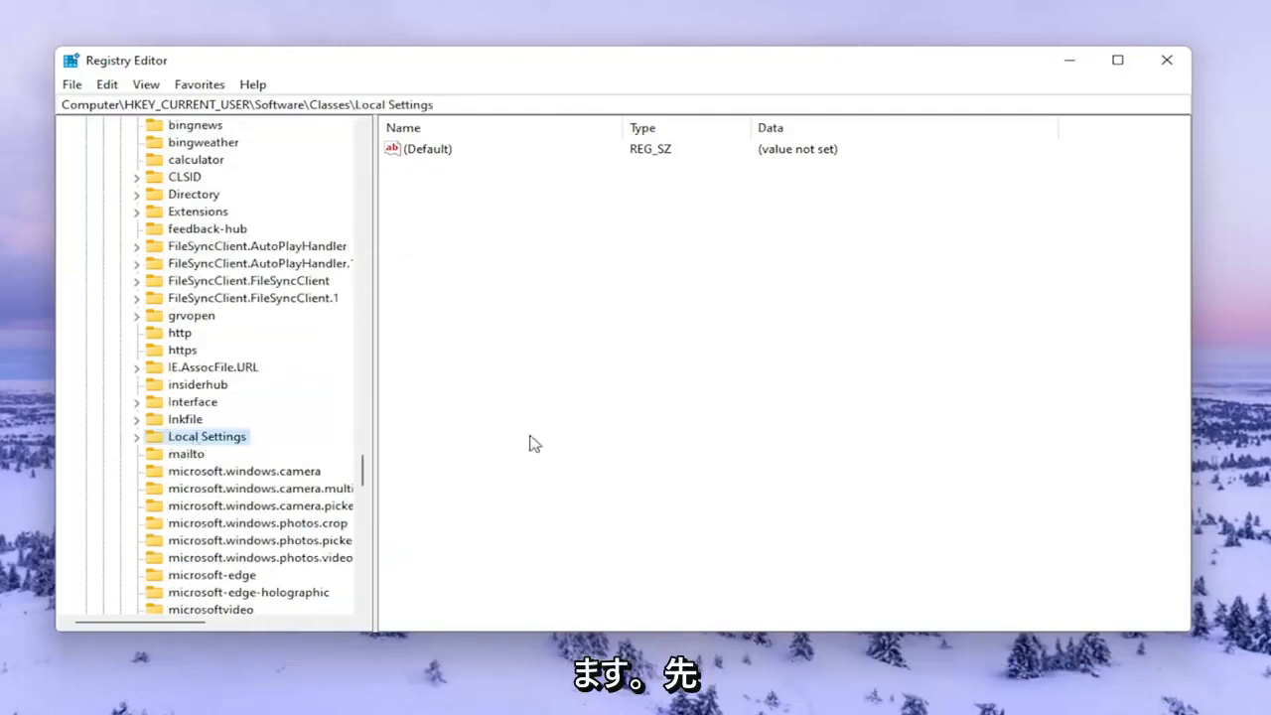
pyautogui.click(135, 437)
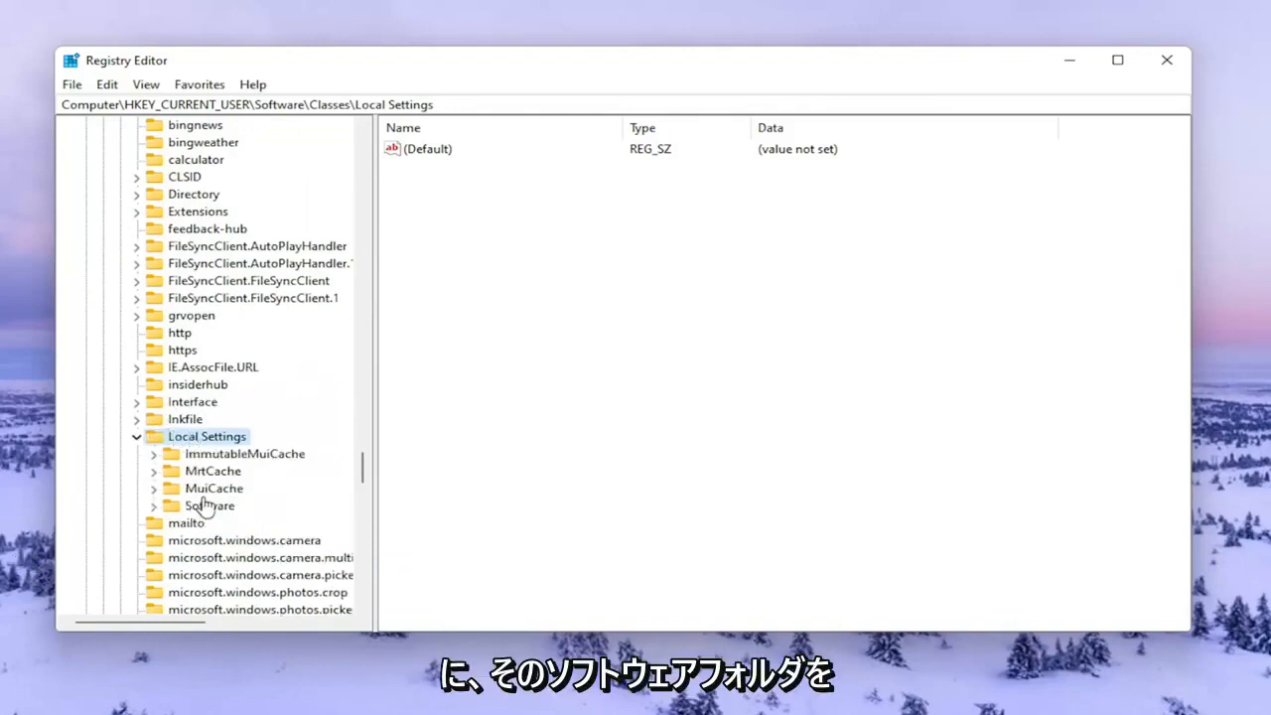
# Expand Software\Microsoft\Windows under Local Settings to reveal the Shell key
pyautogui.doubleClick(211, 506)
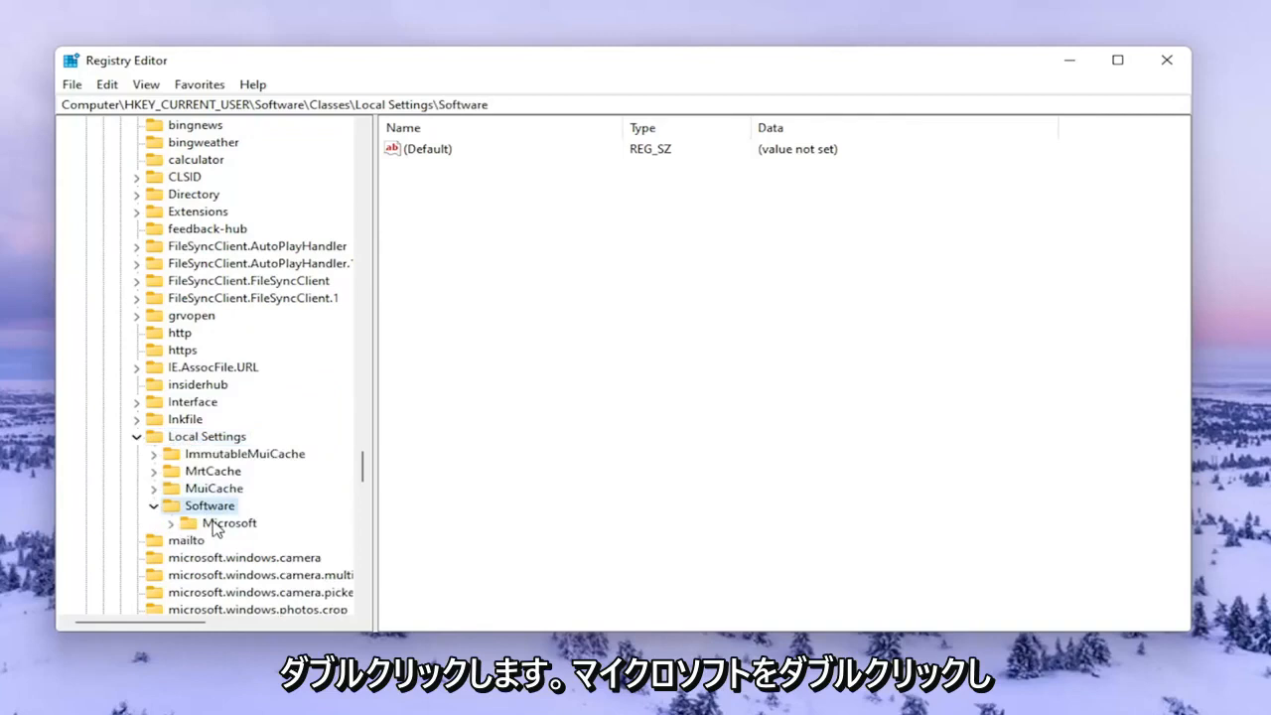
pyautogui.doubleClick(230, 522)
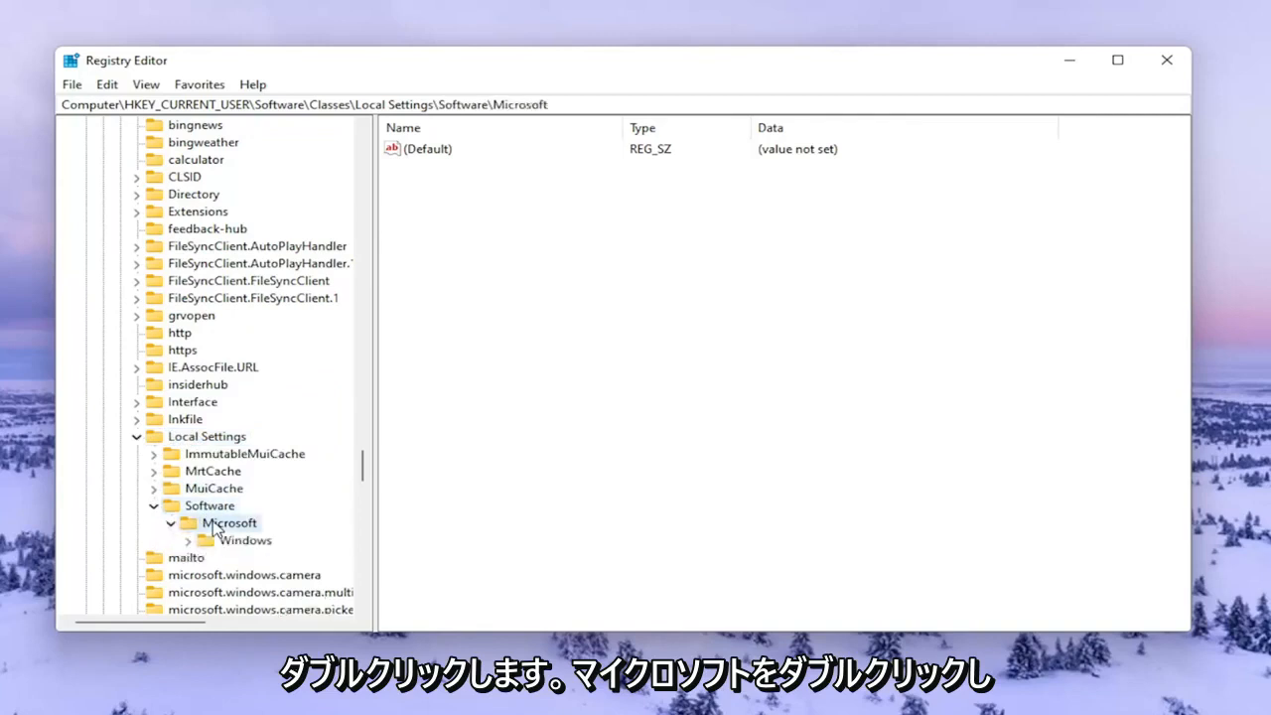
pyautogui.doubleClick(246, 541)
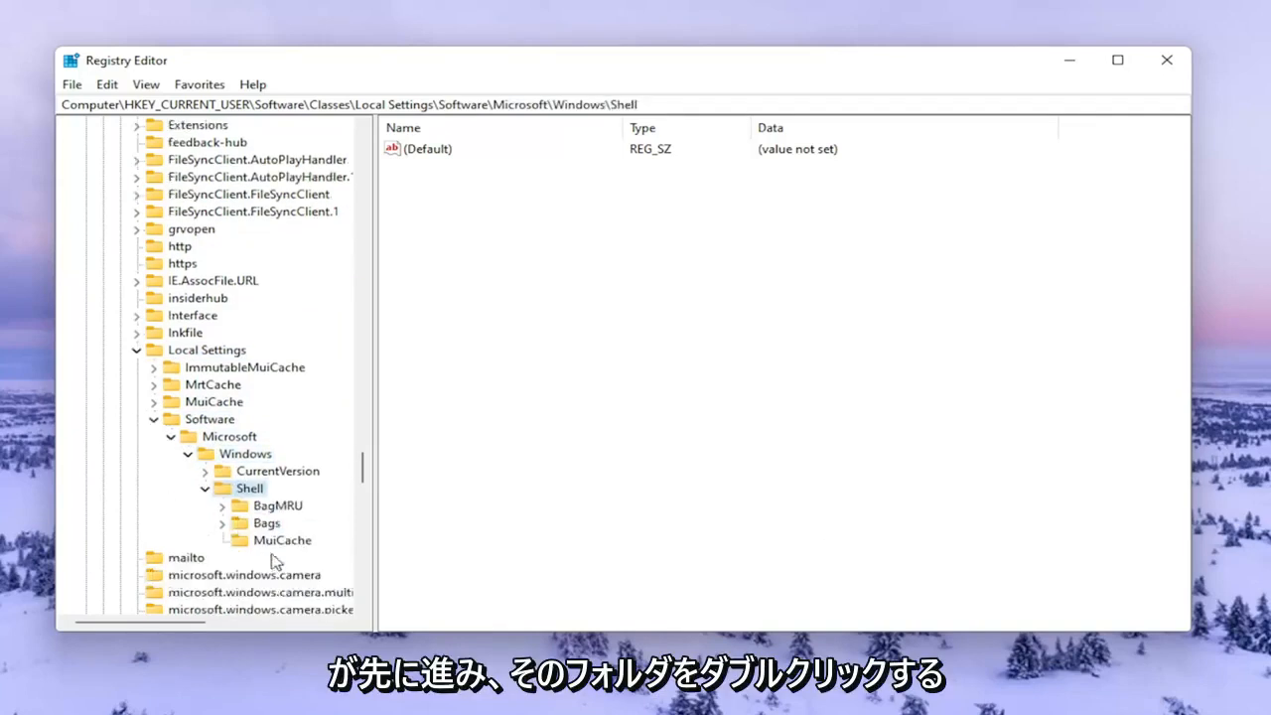
pyautogui.moveTo(369, 483)
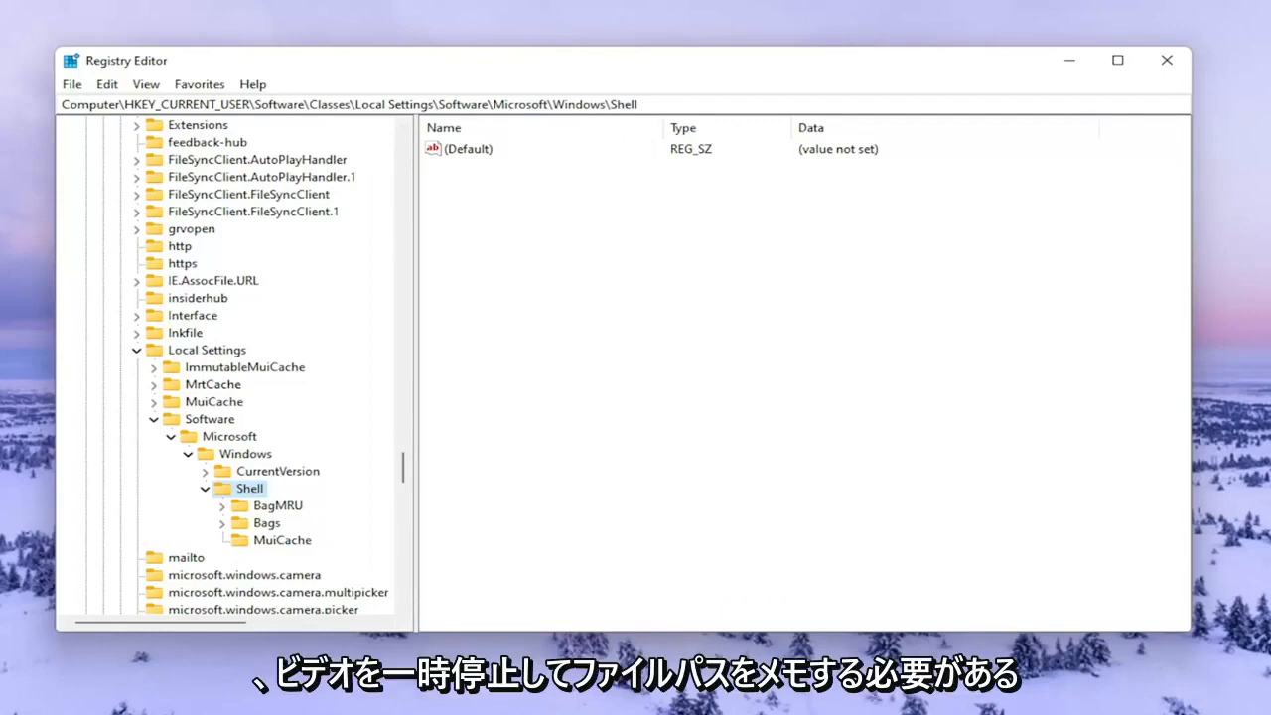
pyautogui.moveTo(115, 109)
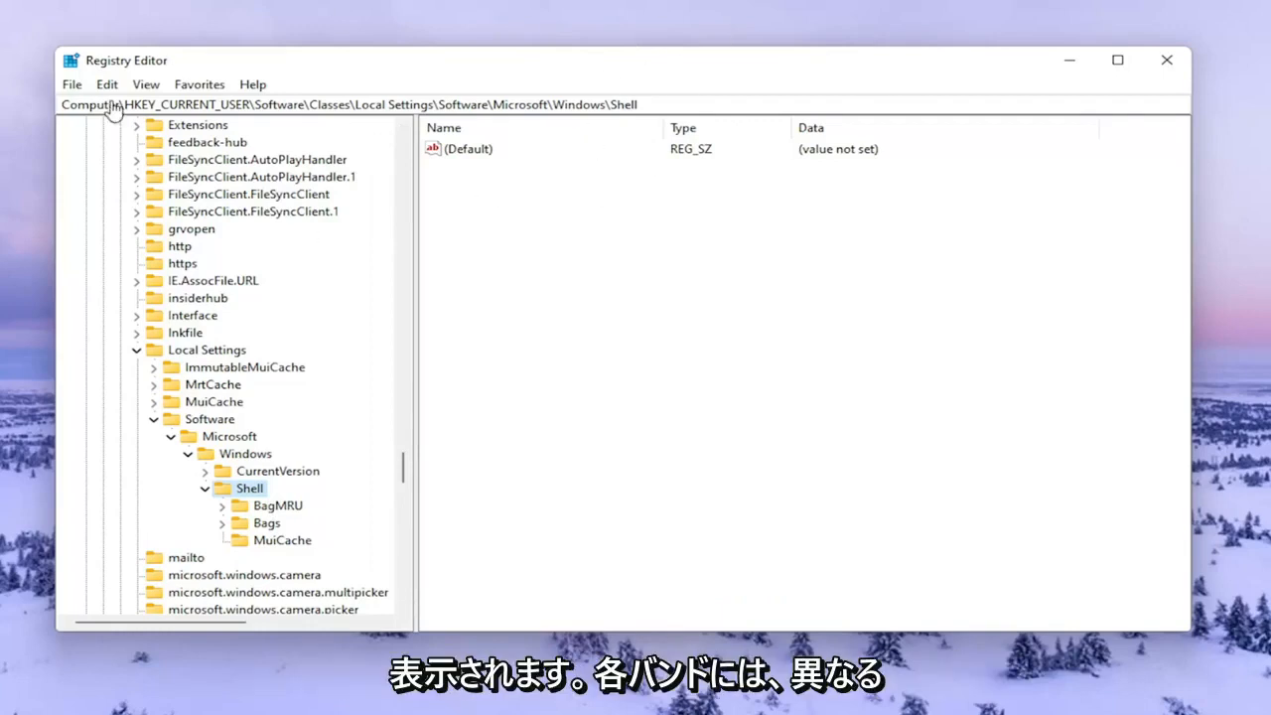
pyautogui.moveTo(798, 119)
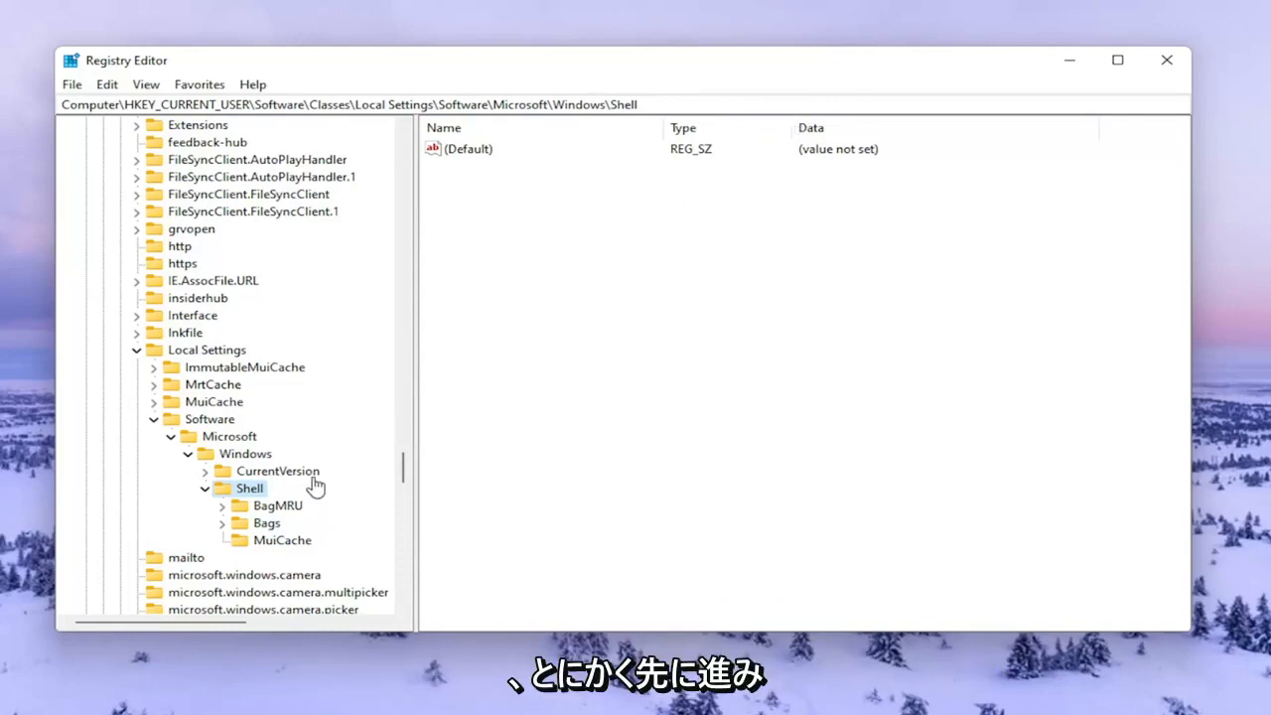
# Delete the BagMRU key from Shell, then confirm deleting the Bags key with its subkeys
pyautogui.click(278, 507)
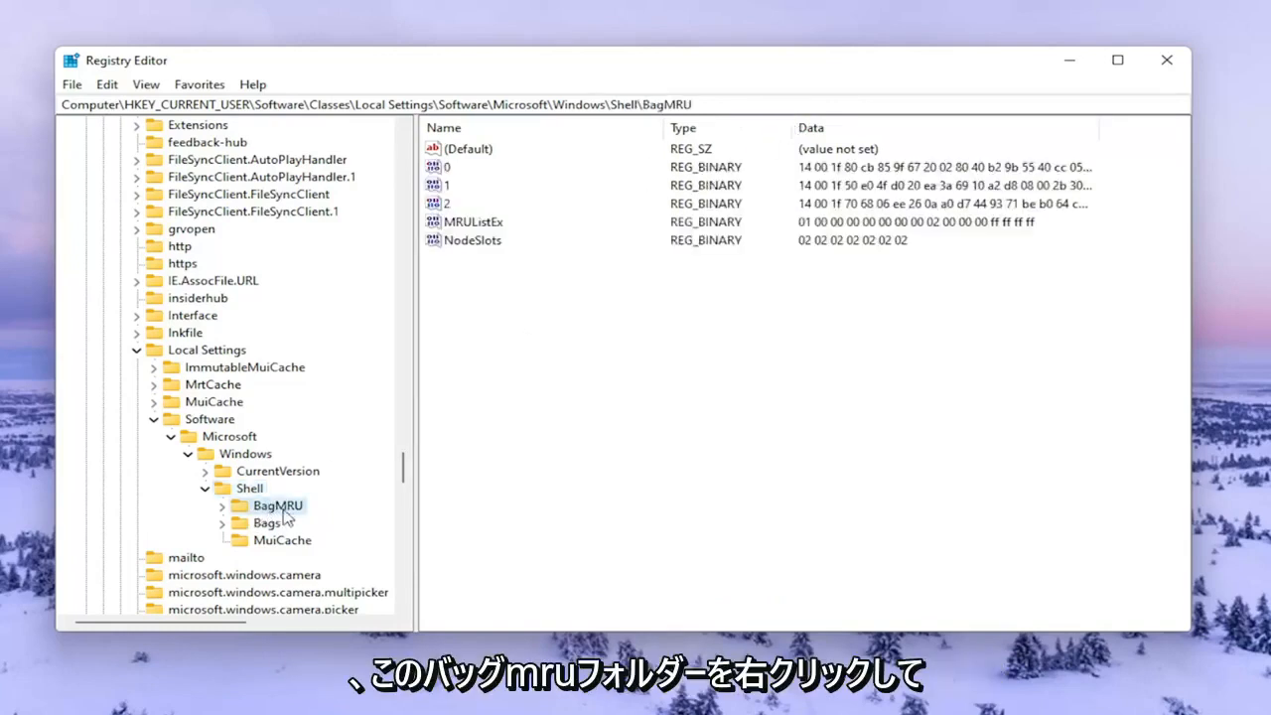
pyautogui.rightClick(278, 506)
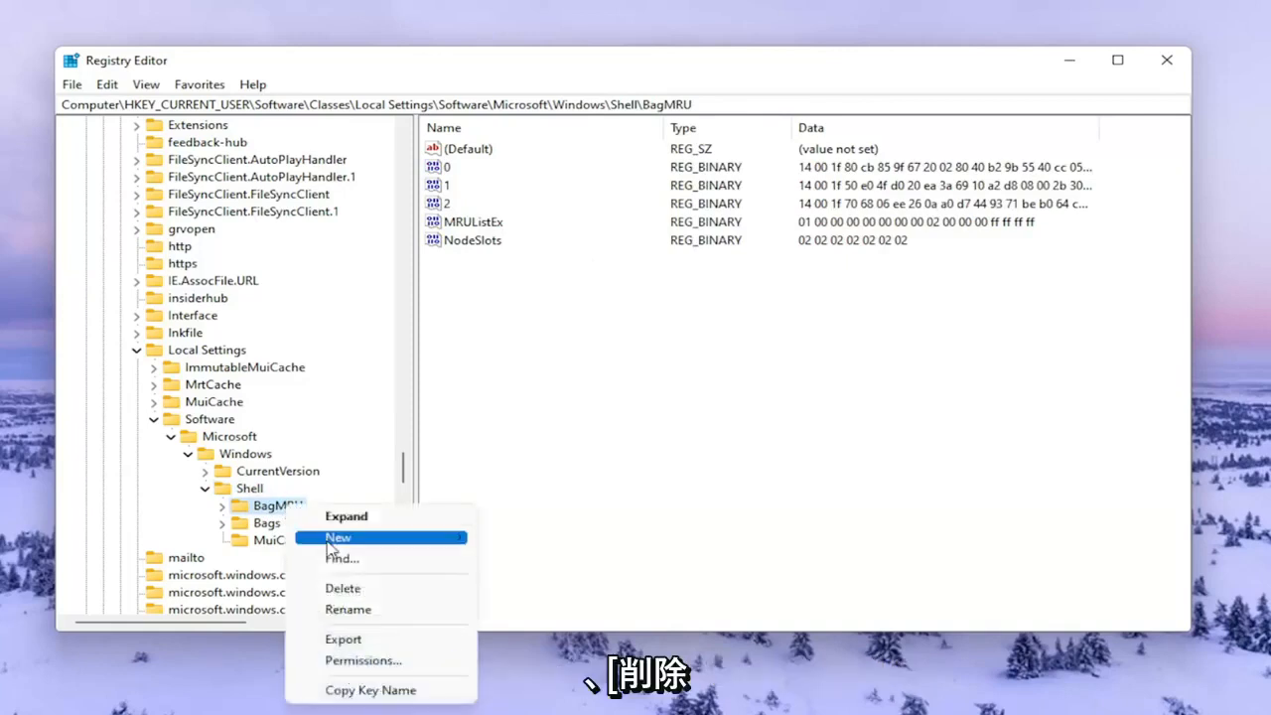
pyautogui.click(341, 587)
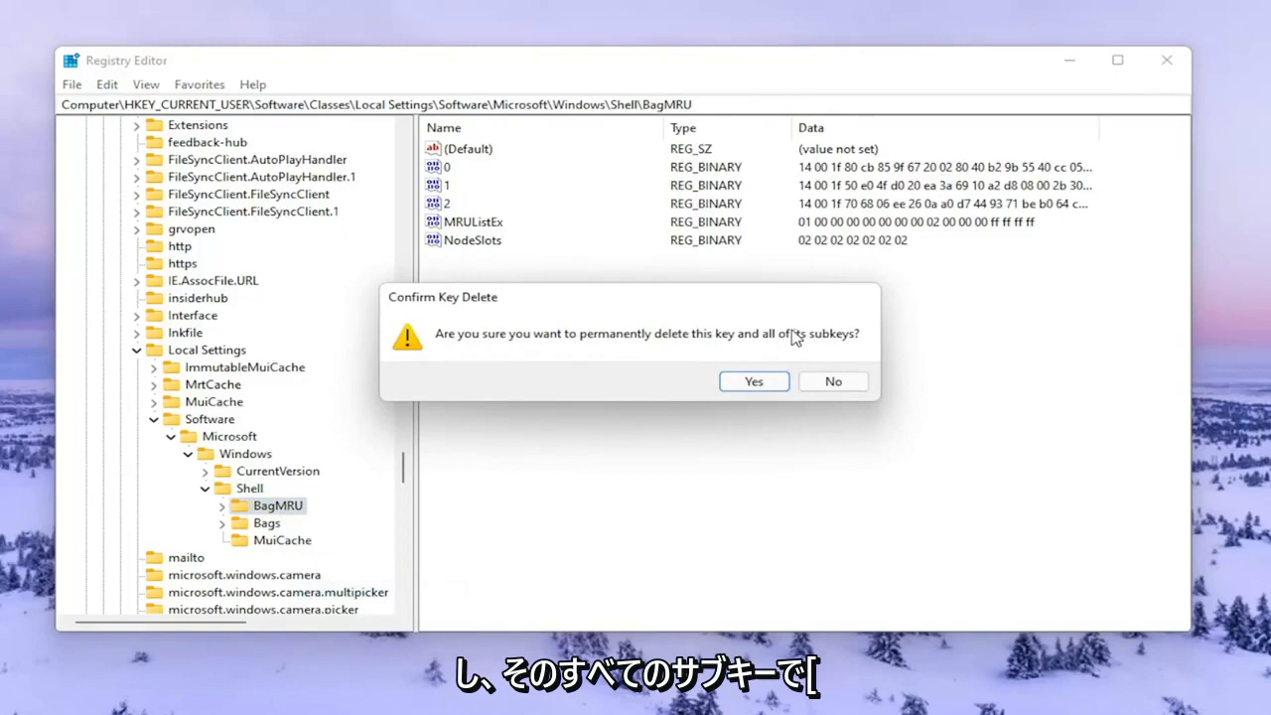
pyautogui.click(752, 381)
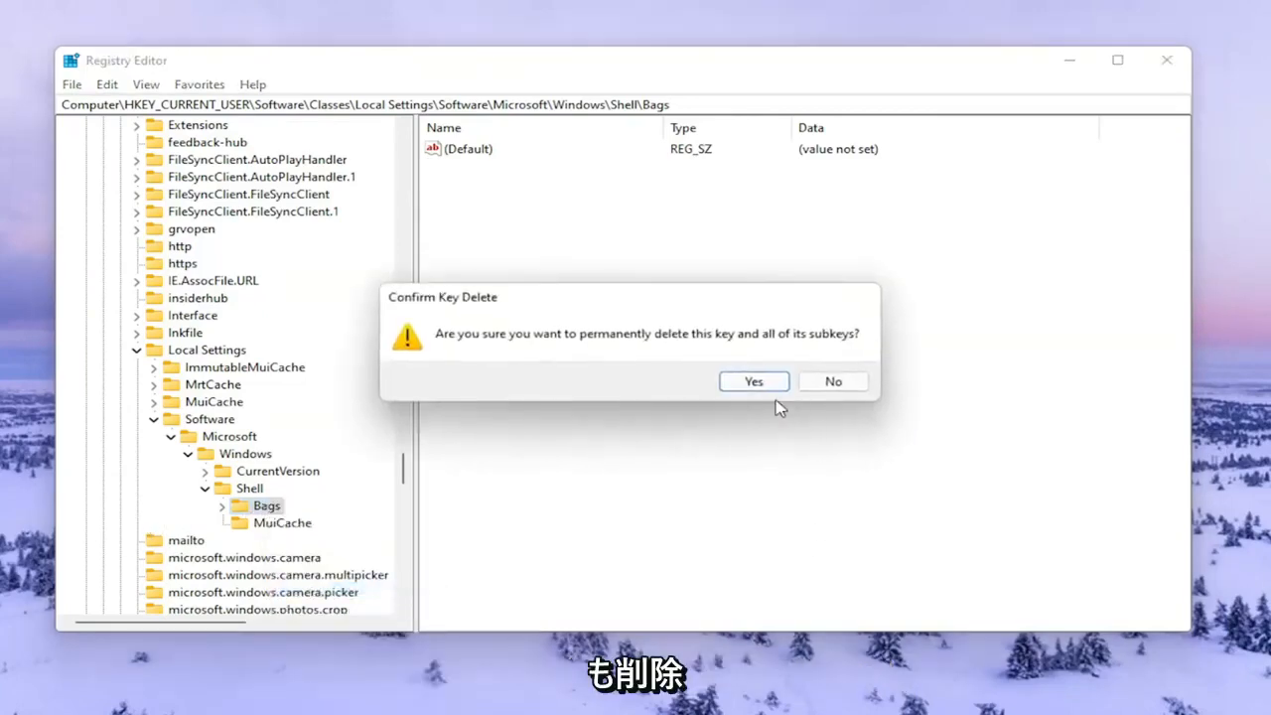
pyautogui.click(753, 382)
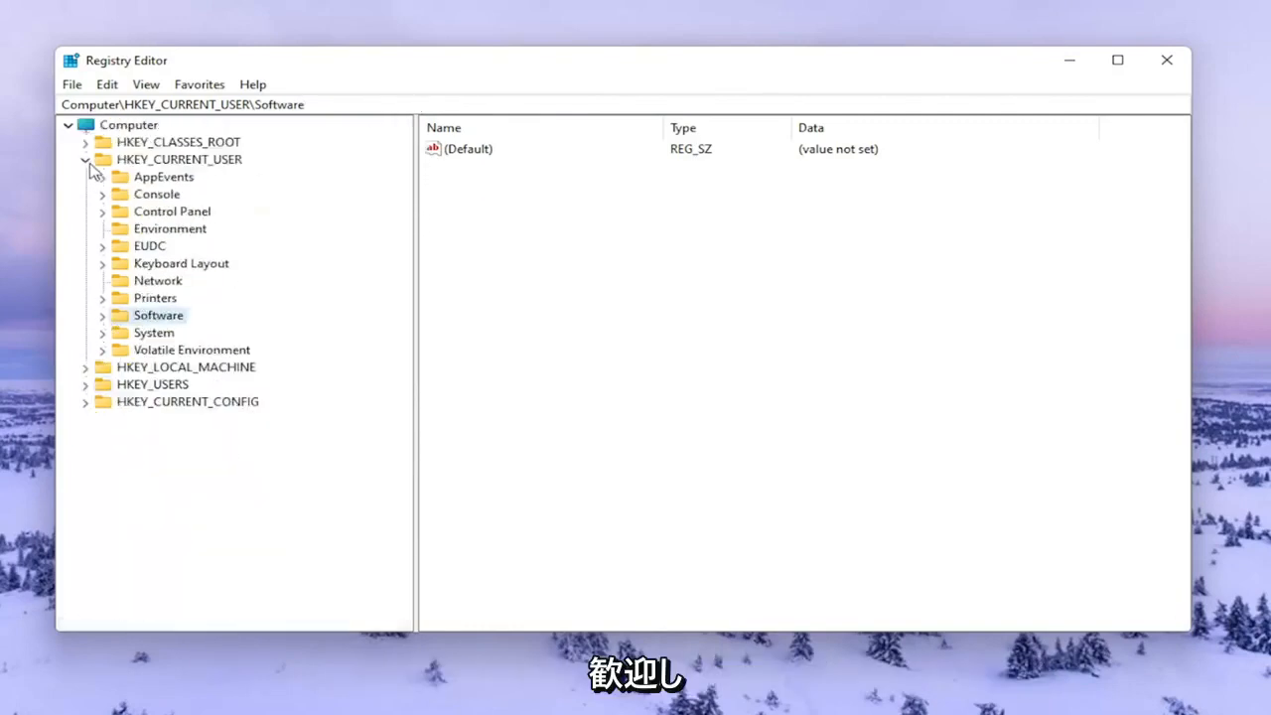
# Collapse the HKEY_CURRENT_USER hive and close Registry Editor
pyautogui.click(1168, 60)
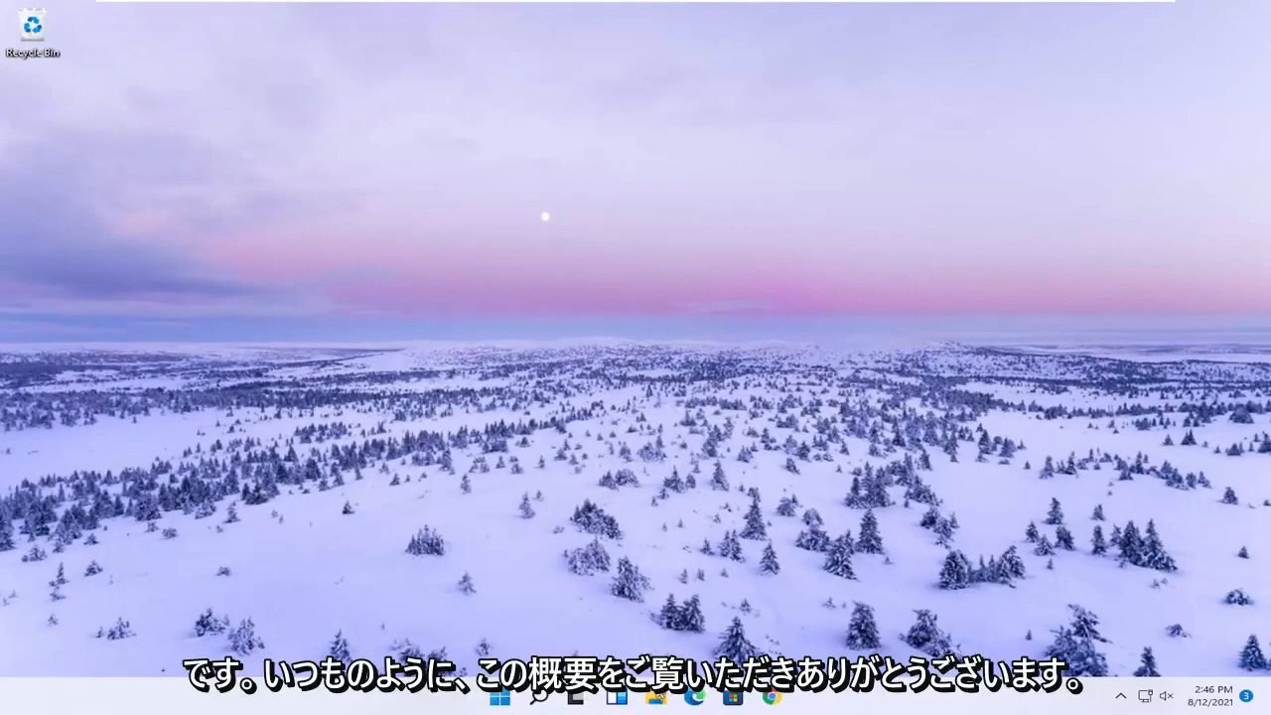
pyautogui.click(655, 695)
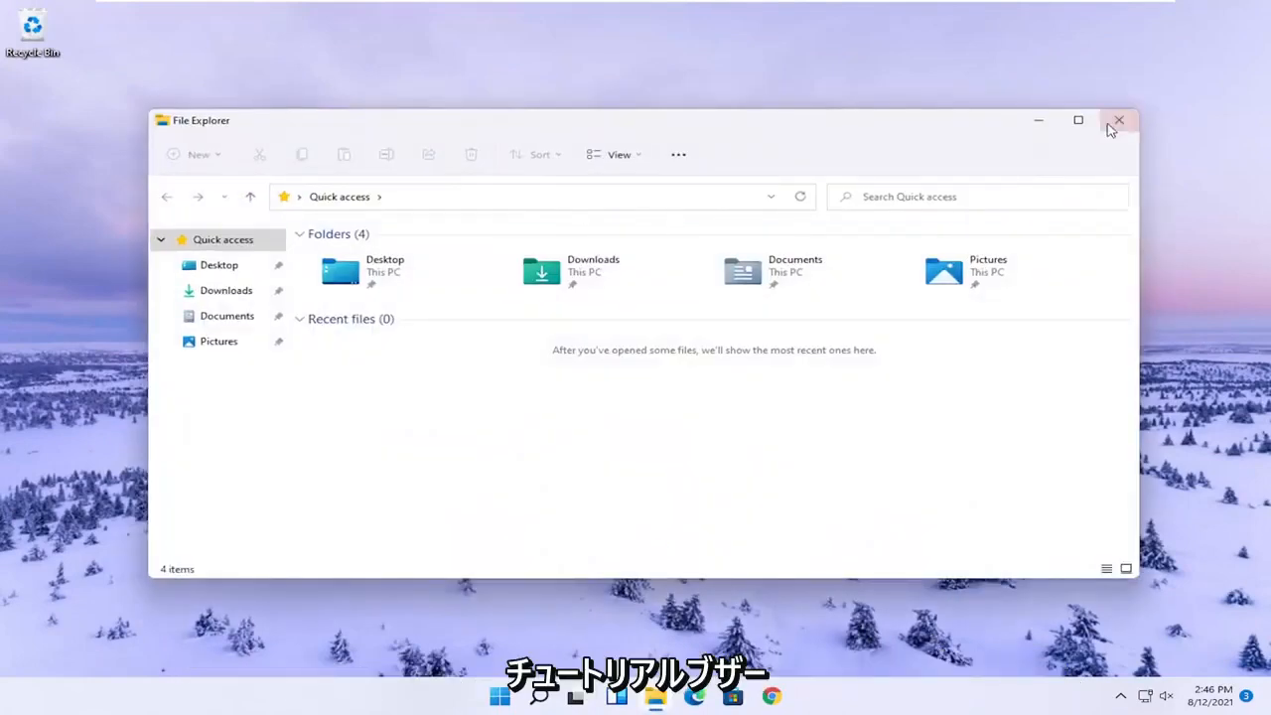
pyautogui.click(1120, 121)
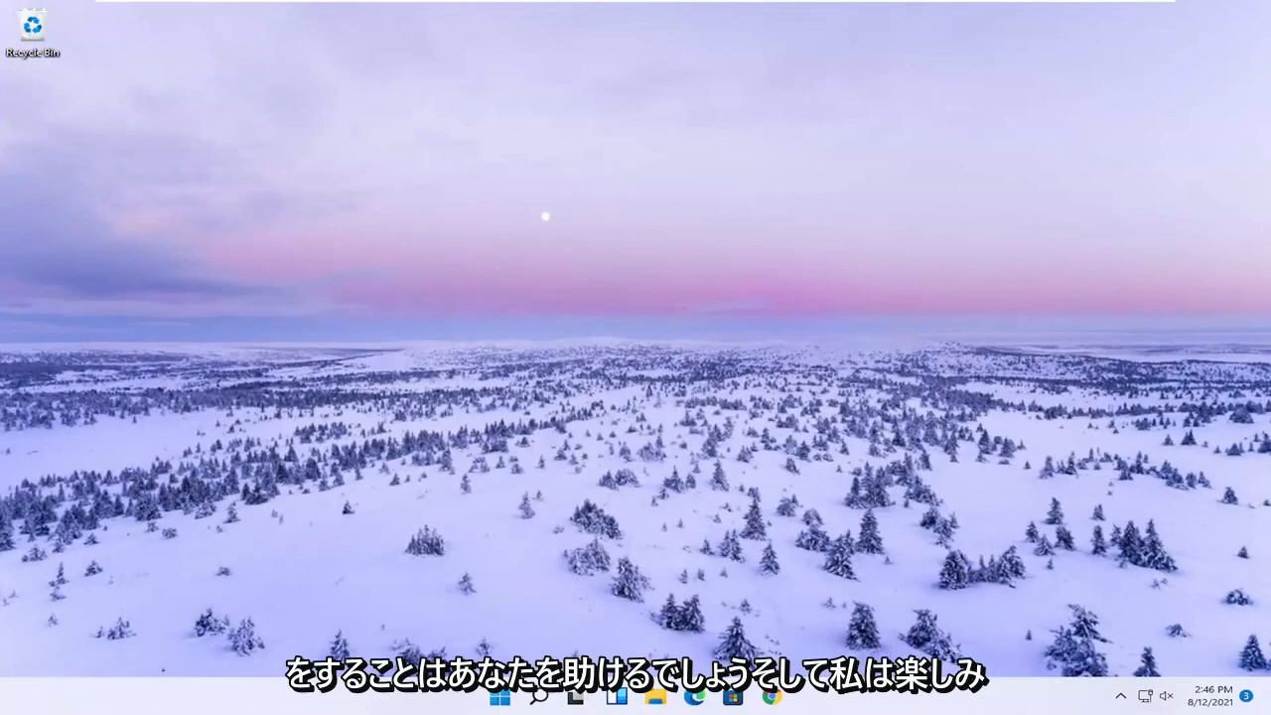